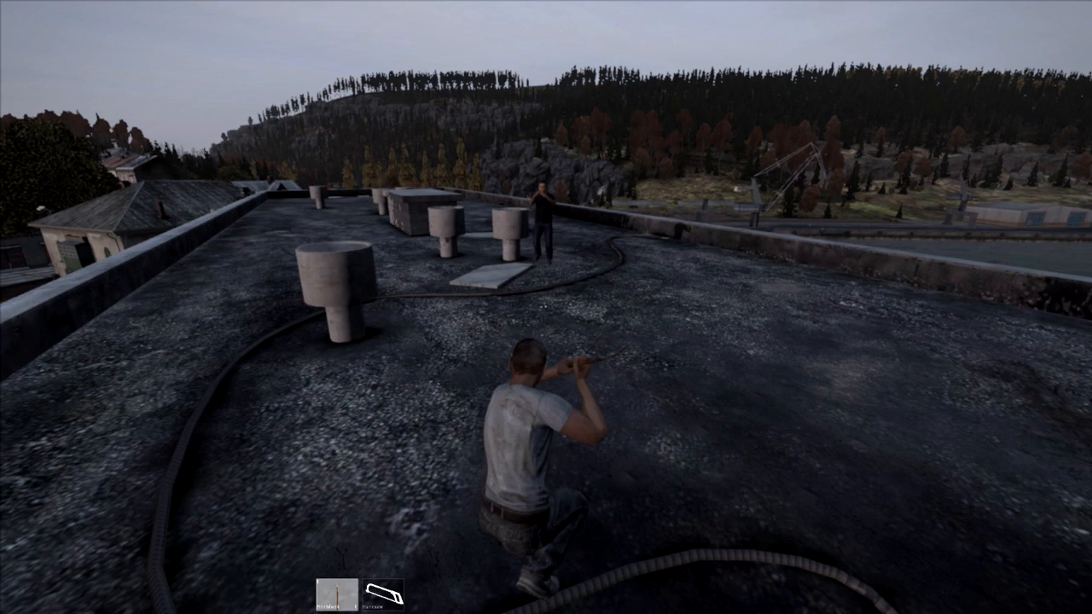
Bring up the inventory on the rooftop, showing the survivor holding a long tool.
{"action": "key", "text": "Tab"}
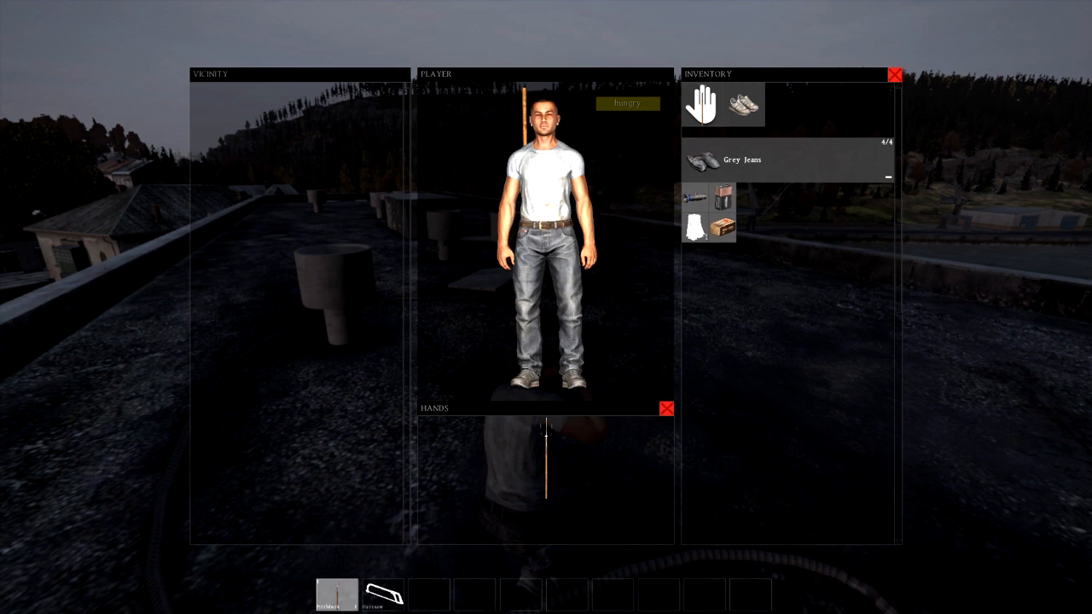